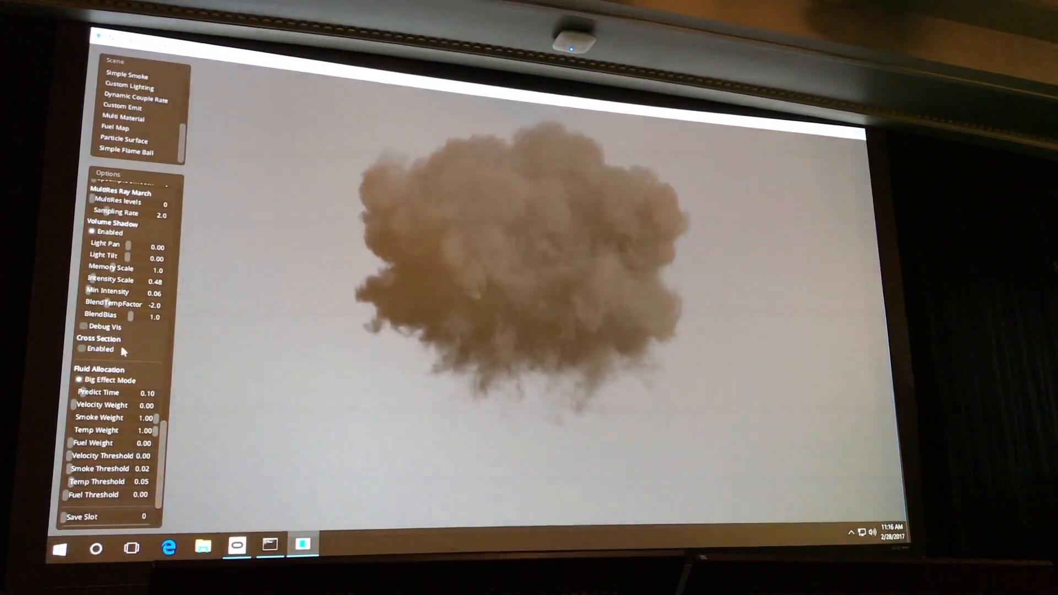
Drop the Volume Shadow intensity scale to 0.00 so the plume glows unshaded orange
{"action": "left_click", "coordinate": [84, 328]}
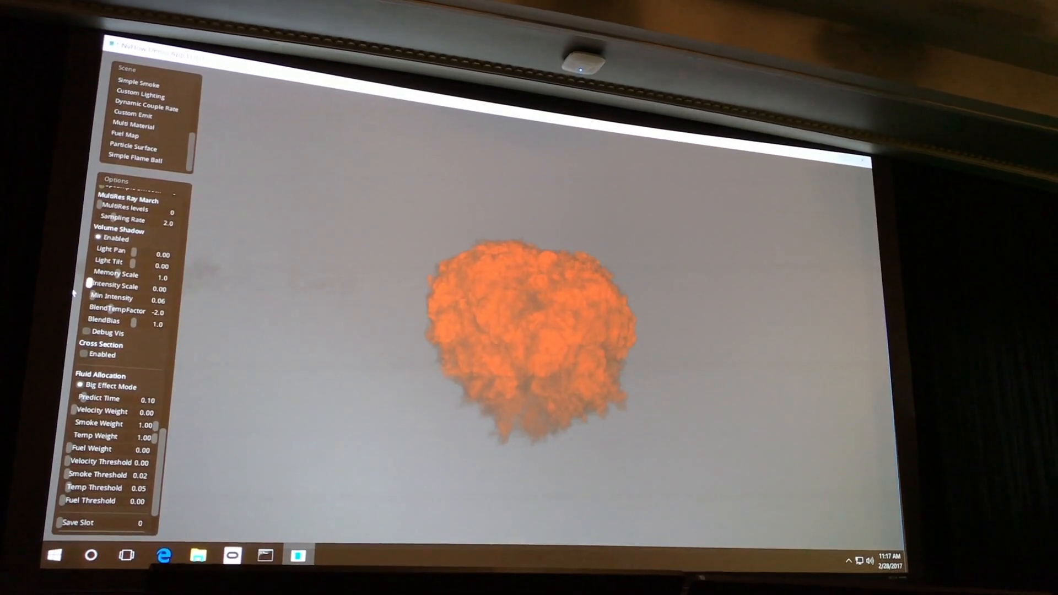
Raise shadow intensity to 2.23 with light pan 0.16 and tilt 0.27 for visible self-shadowing
{"action": "left_click_drag", "start_coordinate": [92, 284], "coordinate": [125, 285]}
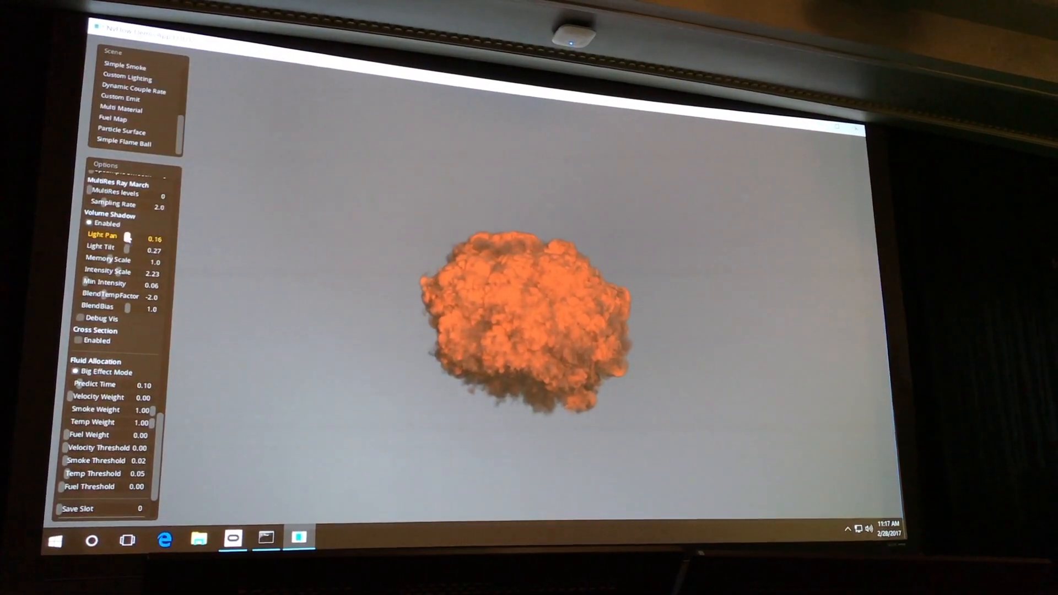
Sweep light pan up to about 1.5 and settle it at 0.76 with stronger shadow intensity
{"action": "left_click_drag", "start_coordinate": [128, 234], "coordinate": [81, 234]}
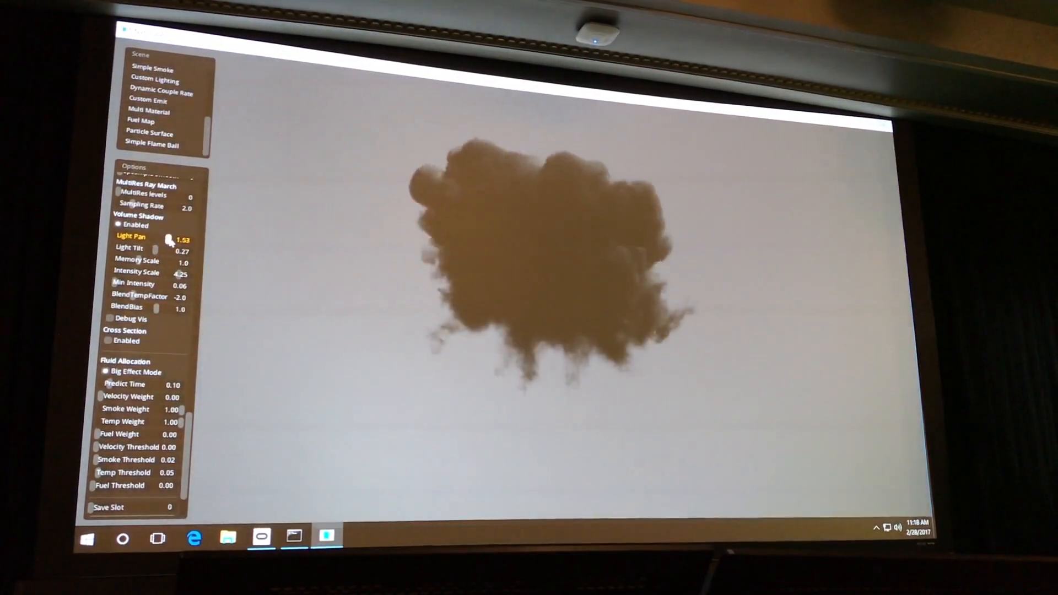
{"action": "left_click_drag", "start_coordinate": [172, 240], "coordinate": [162, 243]}
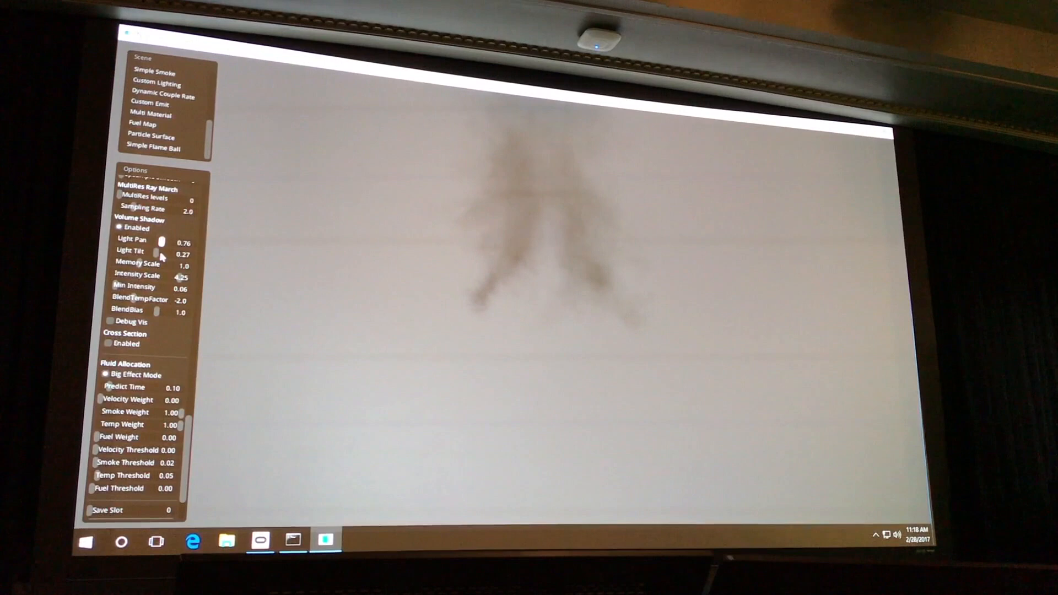